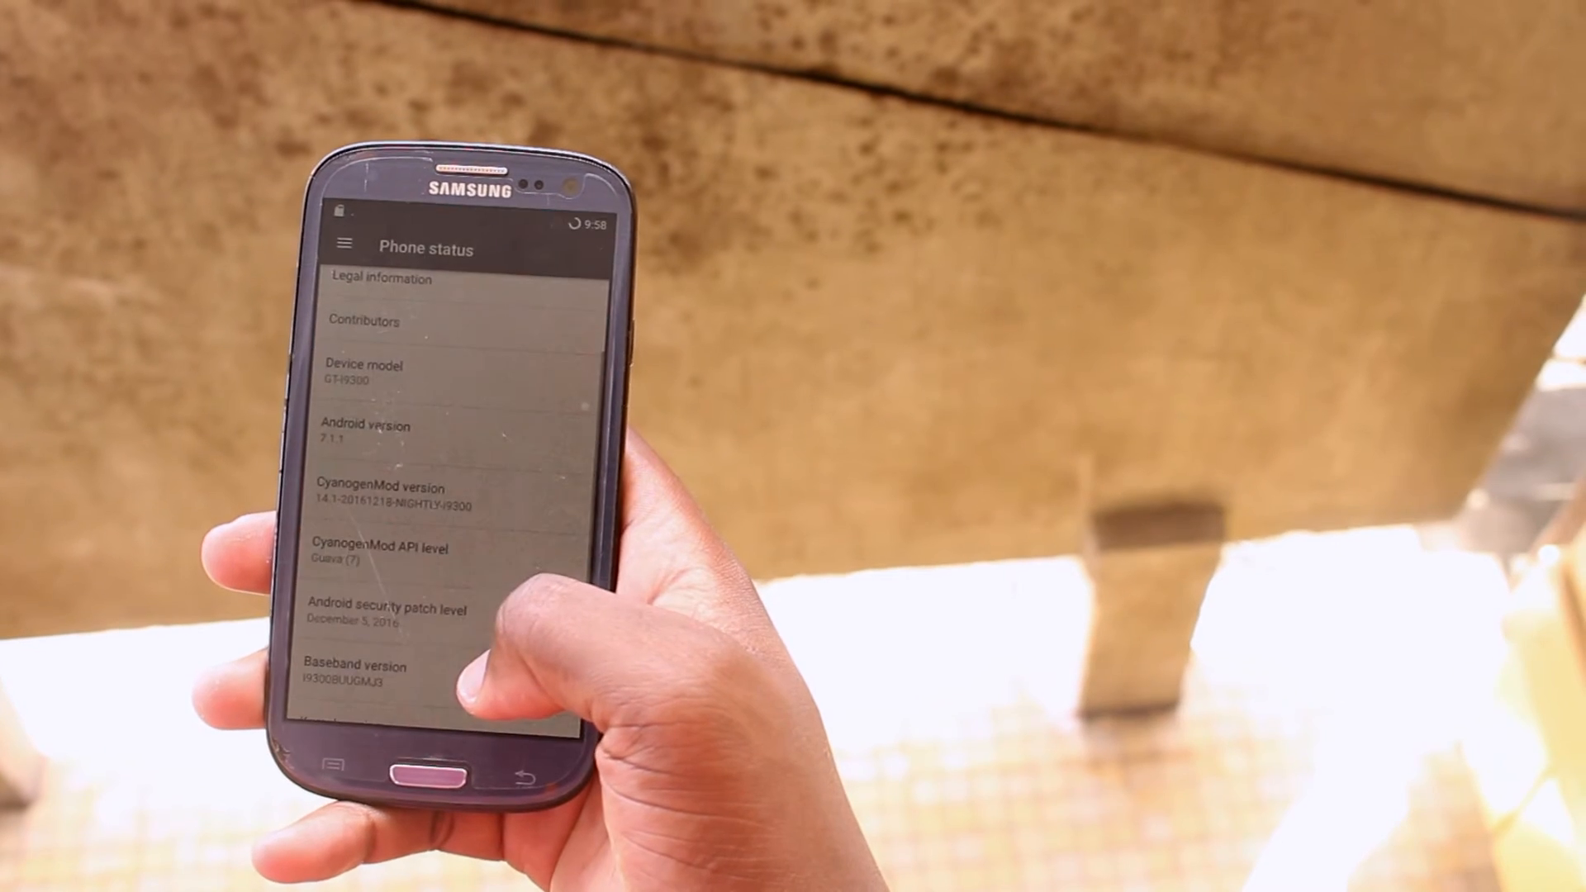
Step: Review the phone's model and Android 7.1.1 / CyanogenMod 14.1 status and the installed apps
scroll("down", 3)
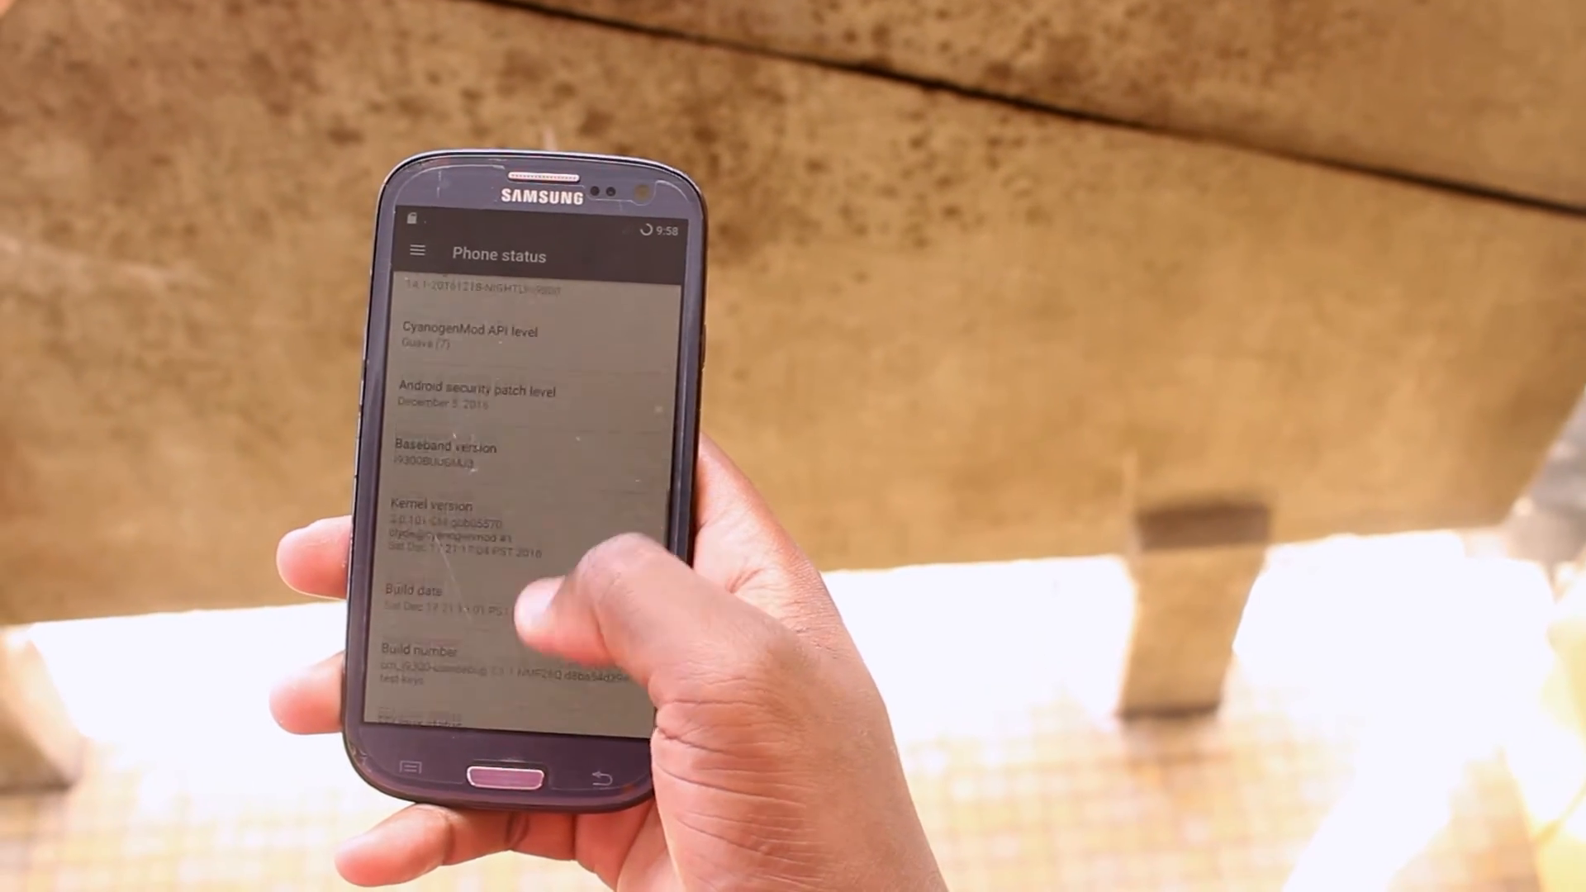
scroll("up", 3)
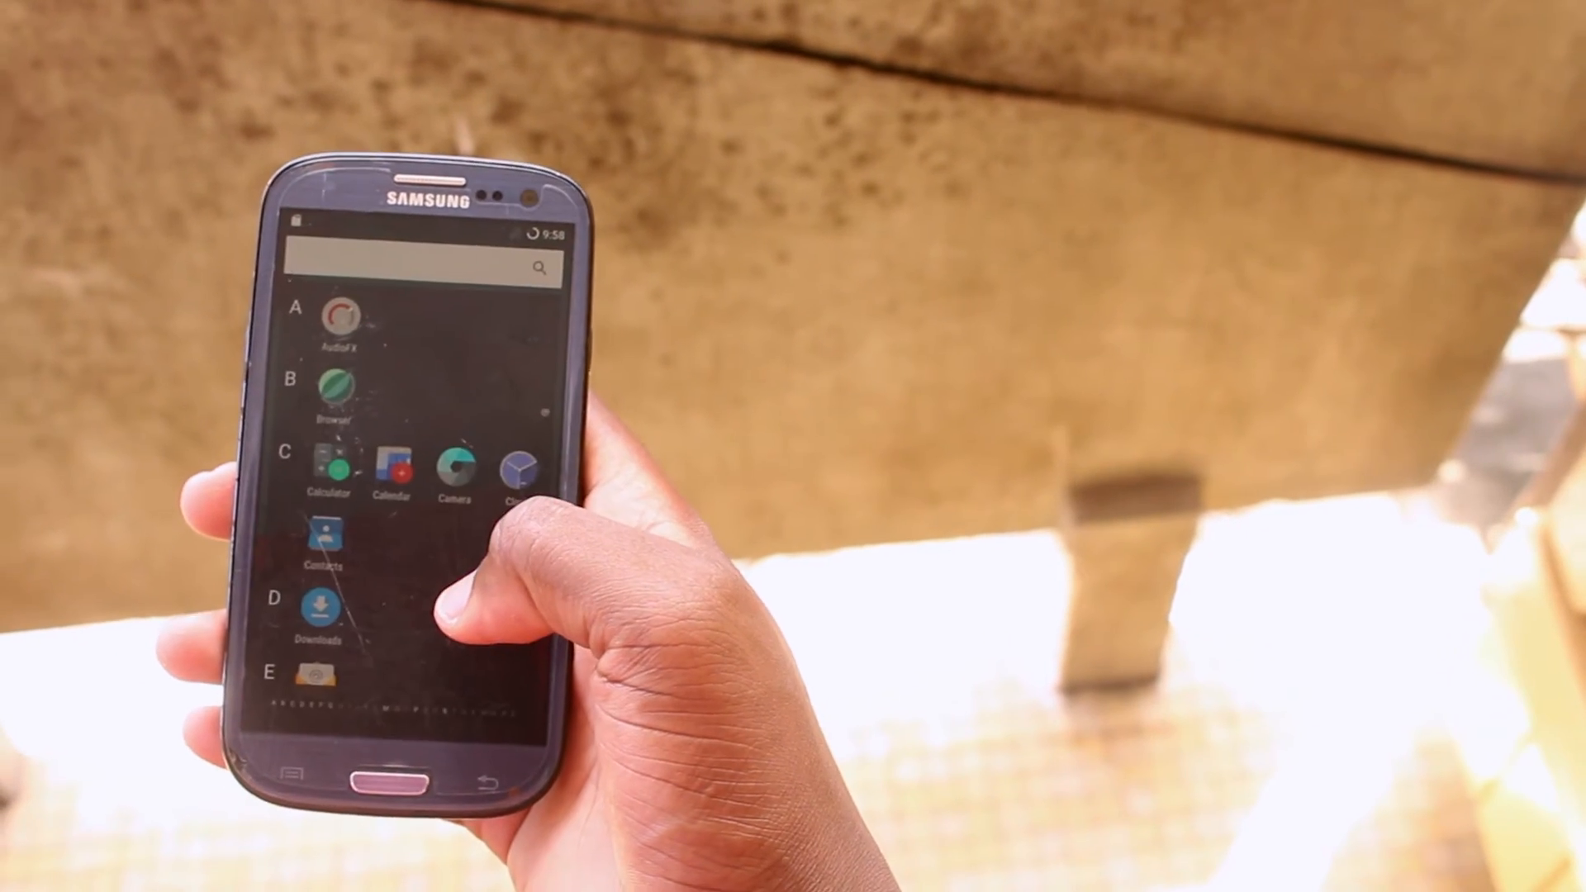
scroll("down", 3)
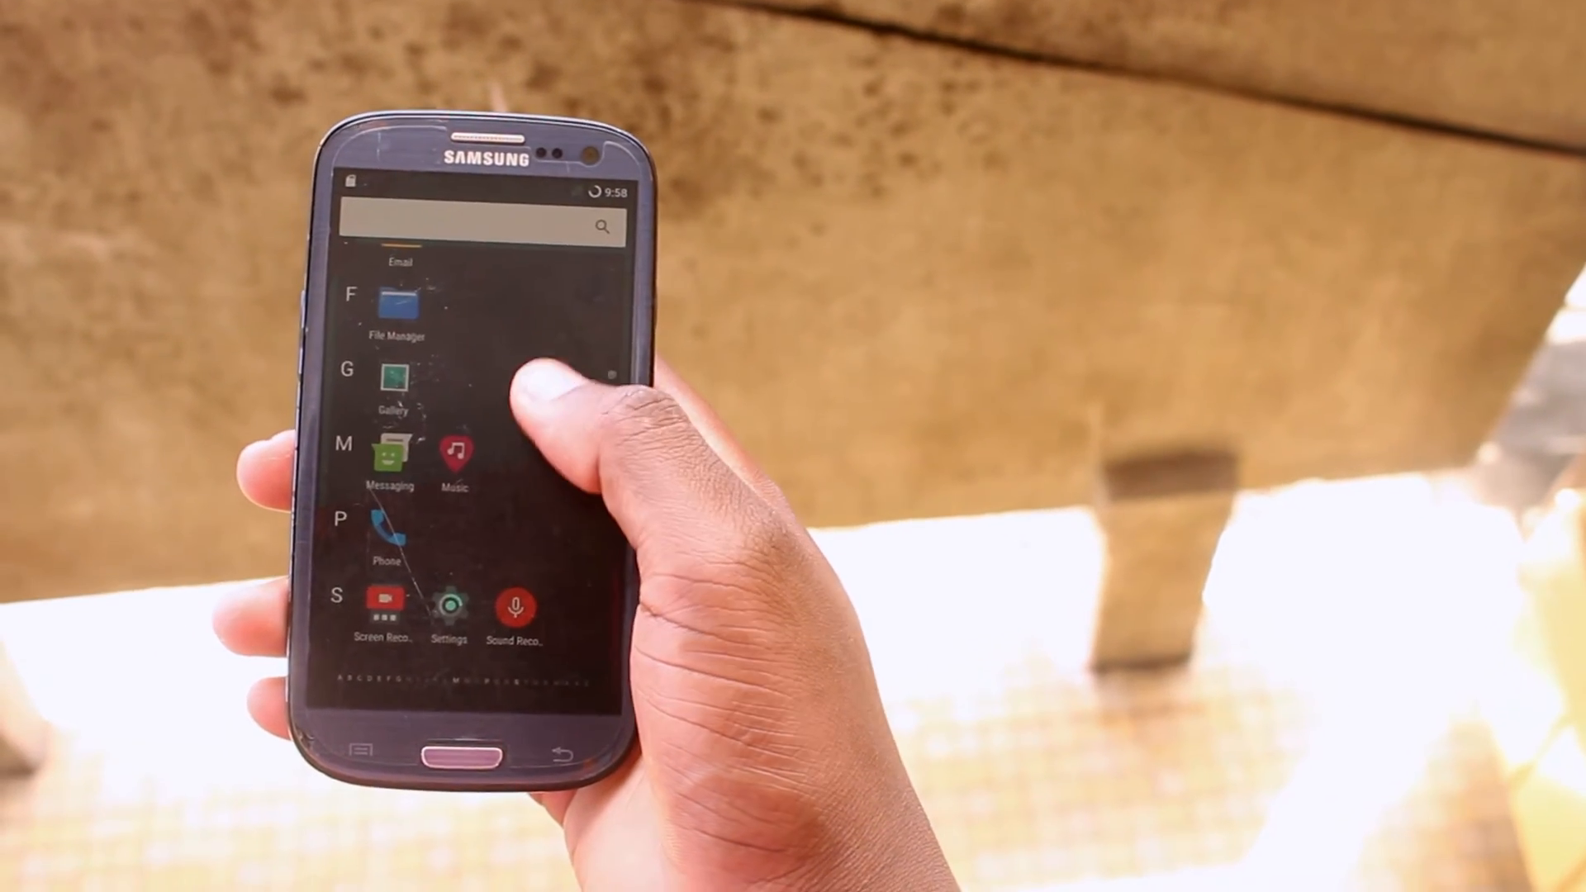
scroll("down", 3)
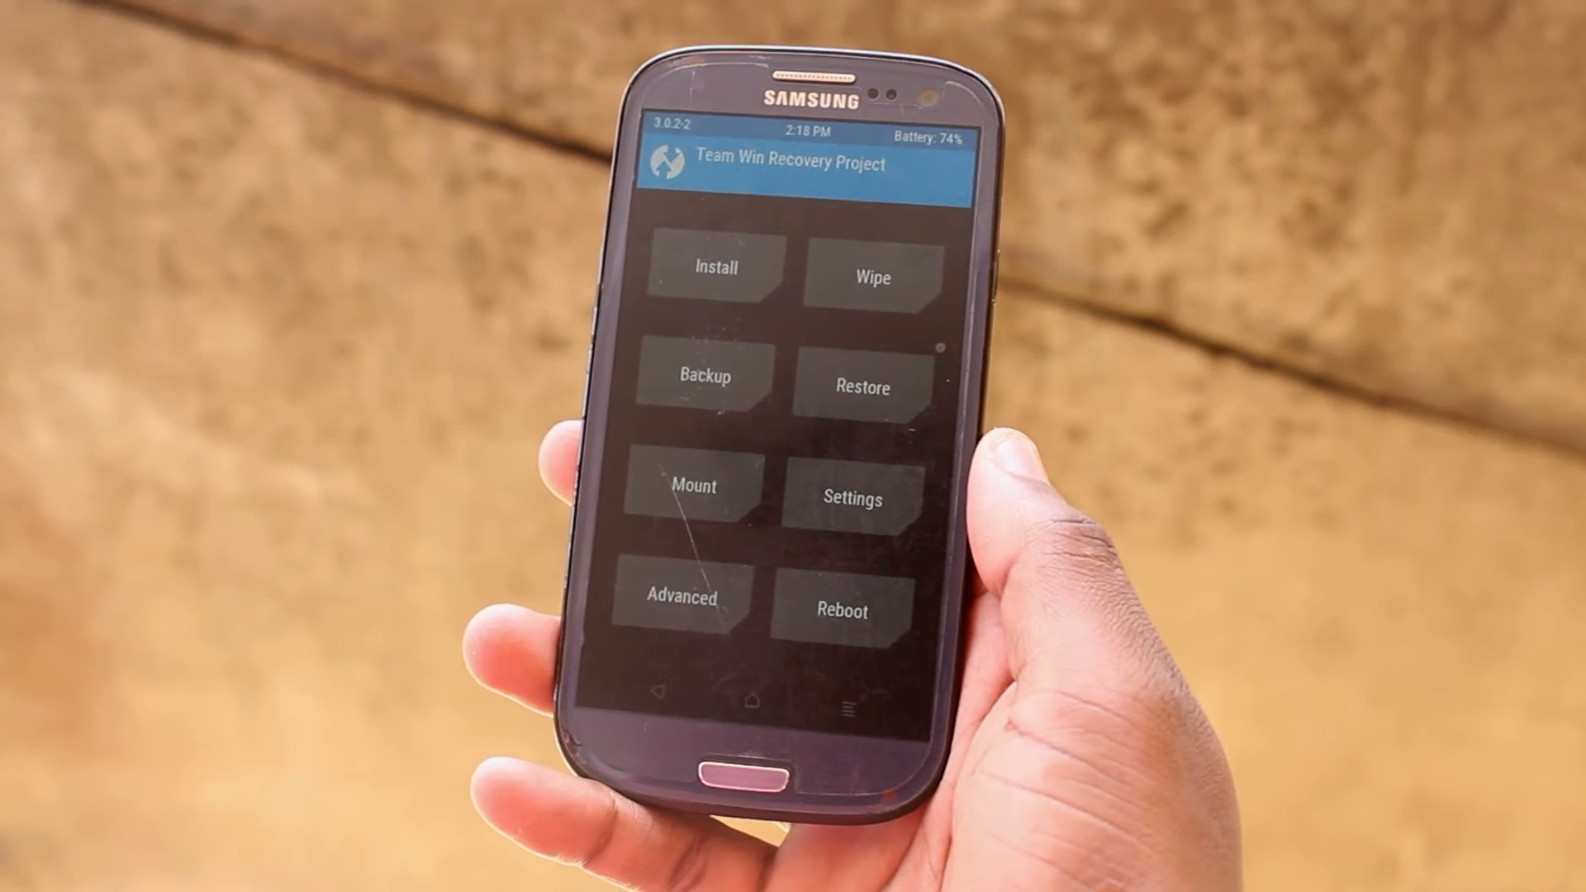
left_click(842, 608)
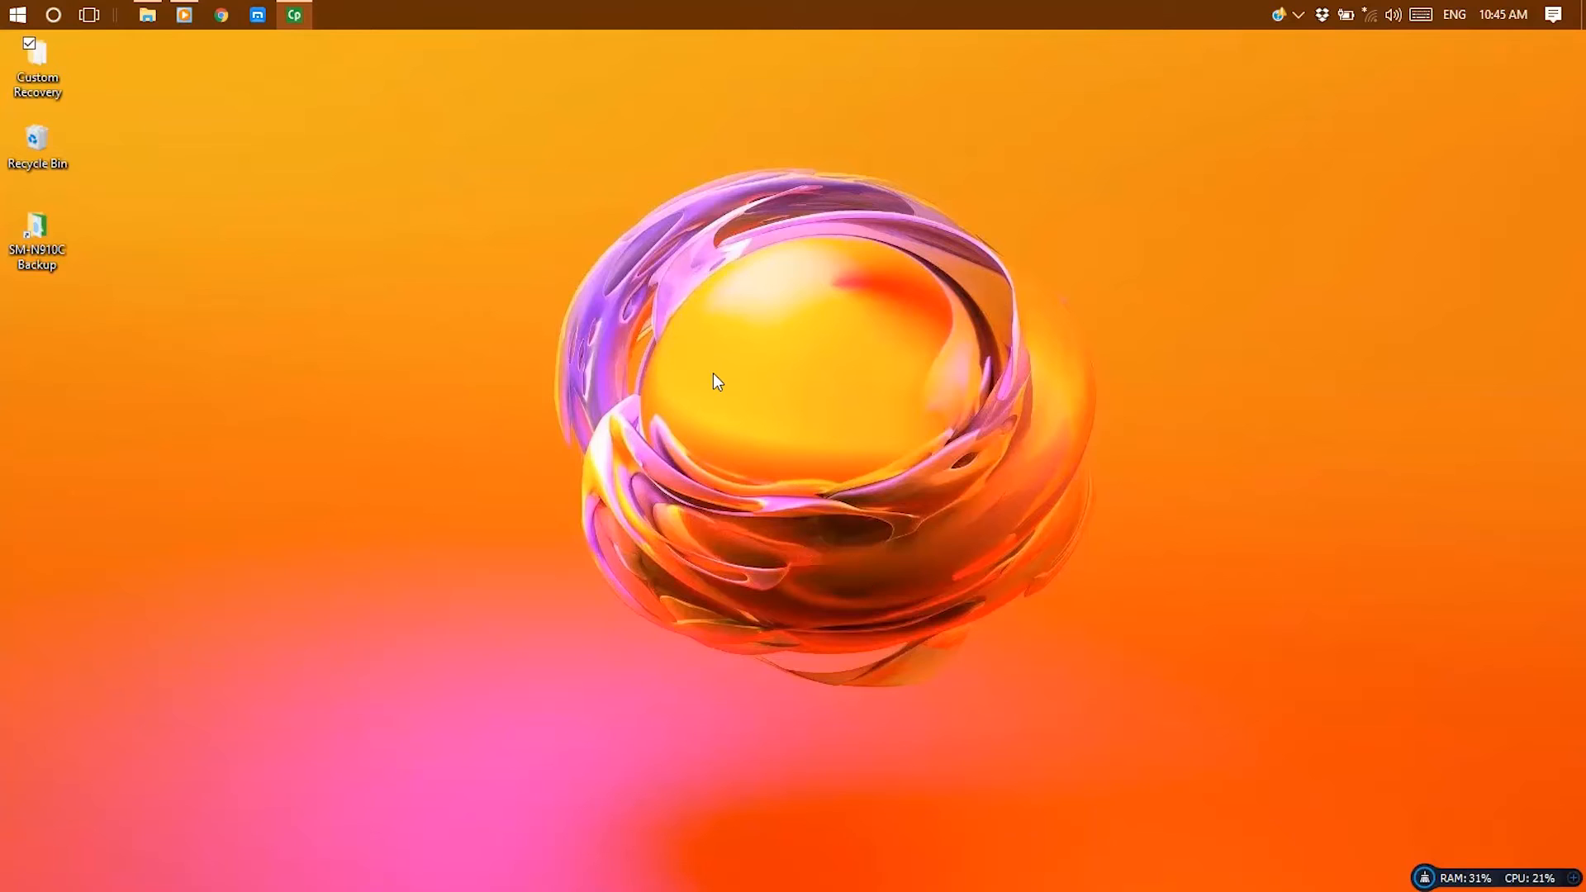
Step: Launch Odin3 v3.07 from the Custom Recovery > Odin307 folder so the phone shows on COM14
left_click(38, 61)
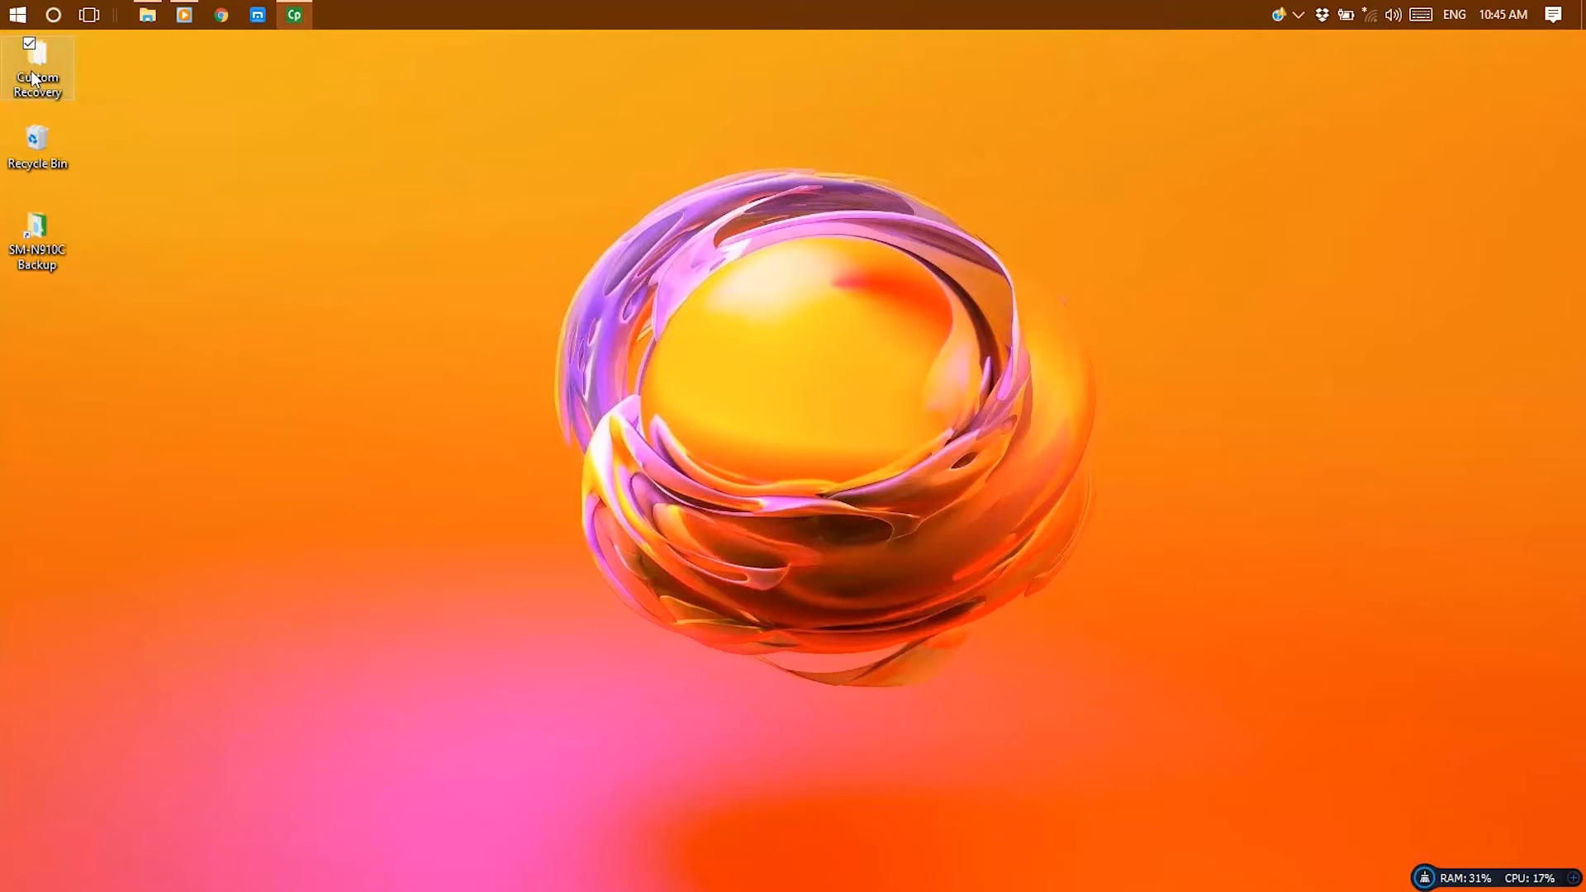
double_click(38, 66)
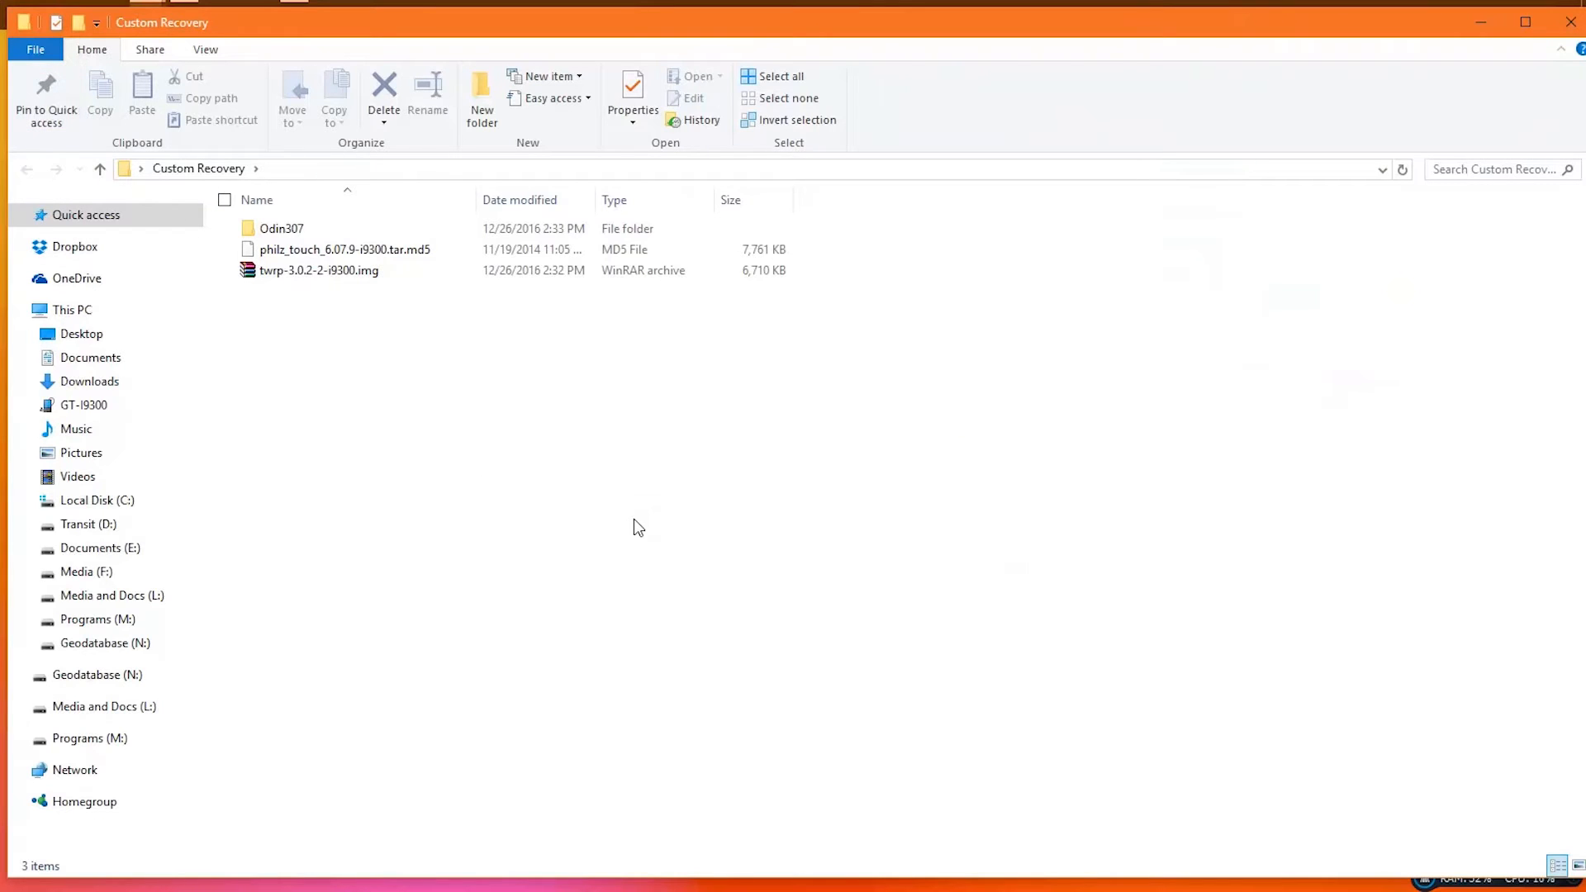
double_click(281, 228)
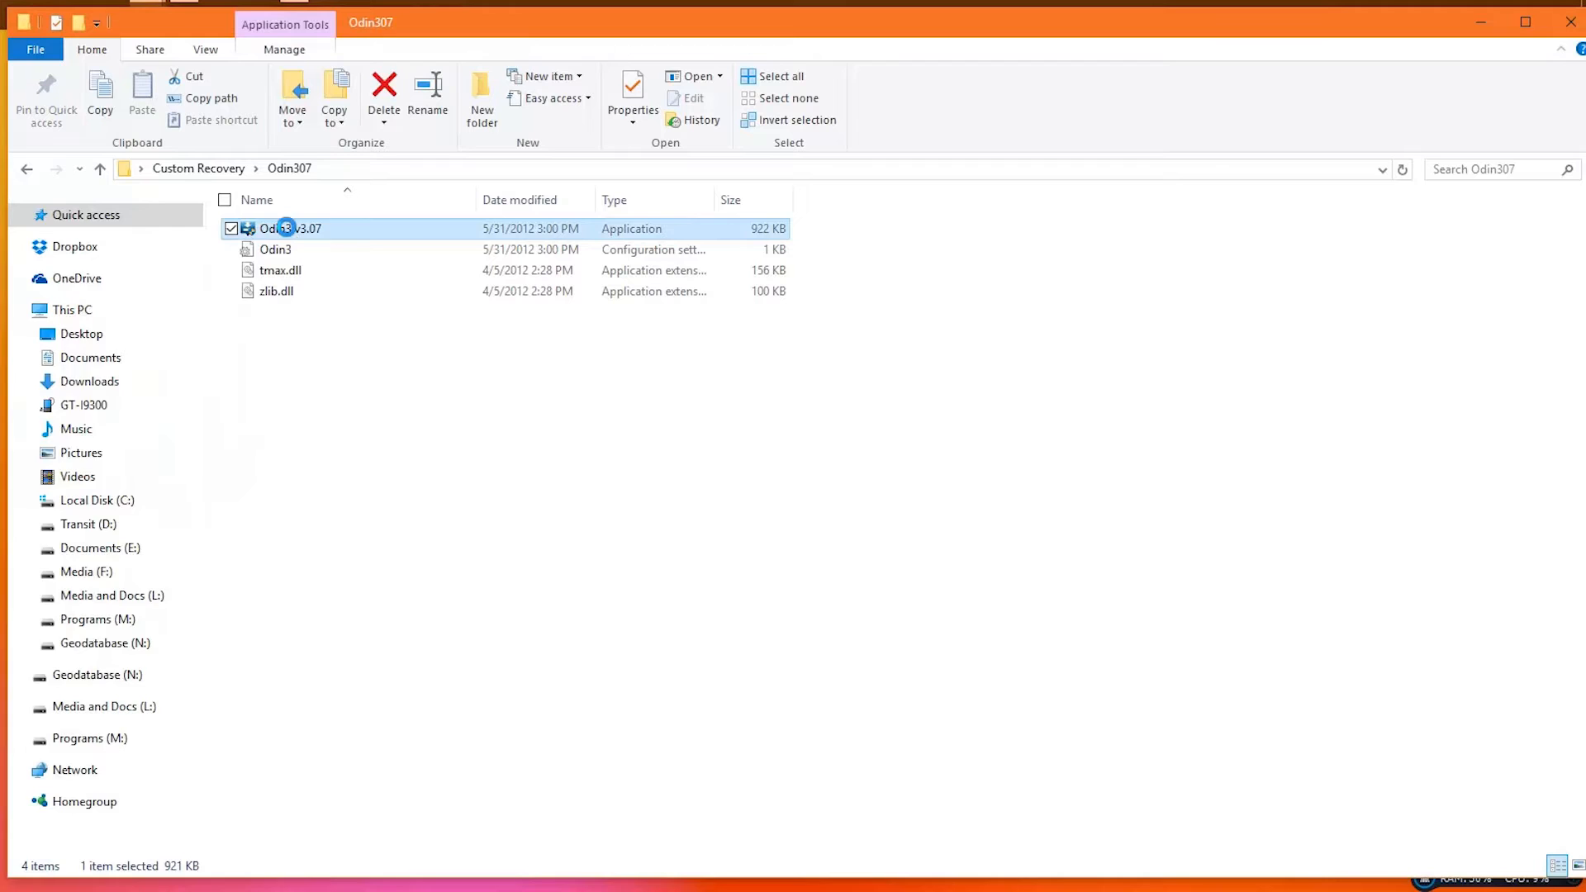
double_click(294, 228)
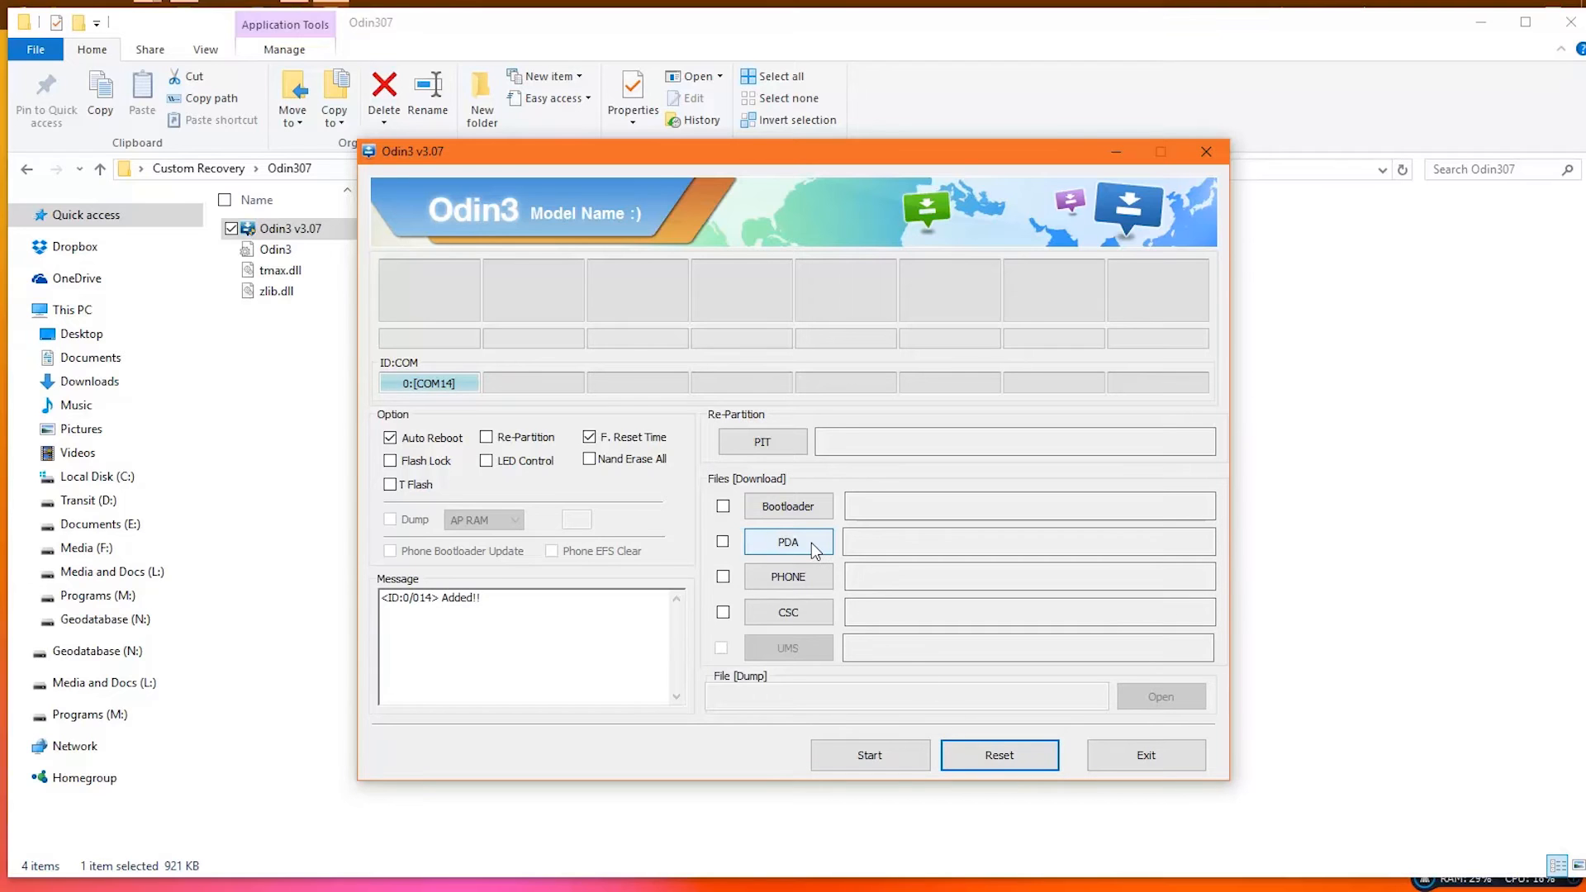
Step: Load twrp-3.0.2-2-i9300.img as the PDA file
left_click(788, 542)
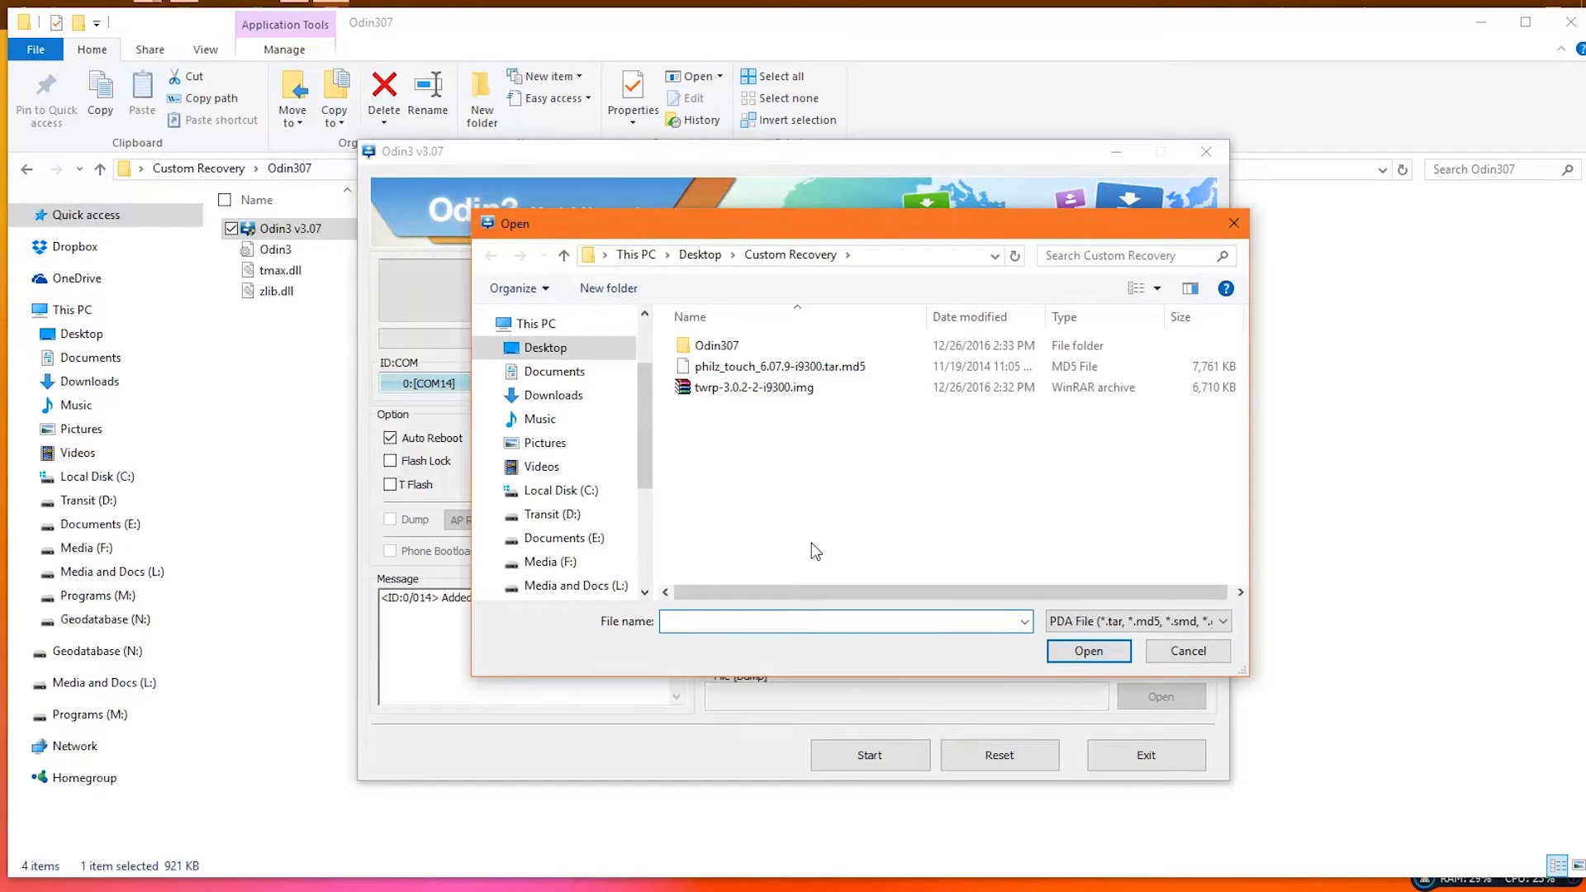
left_click(753, 387)
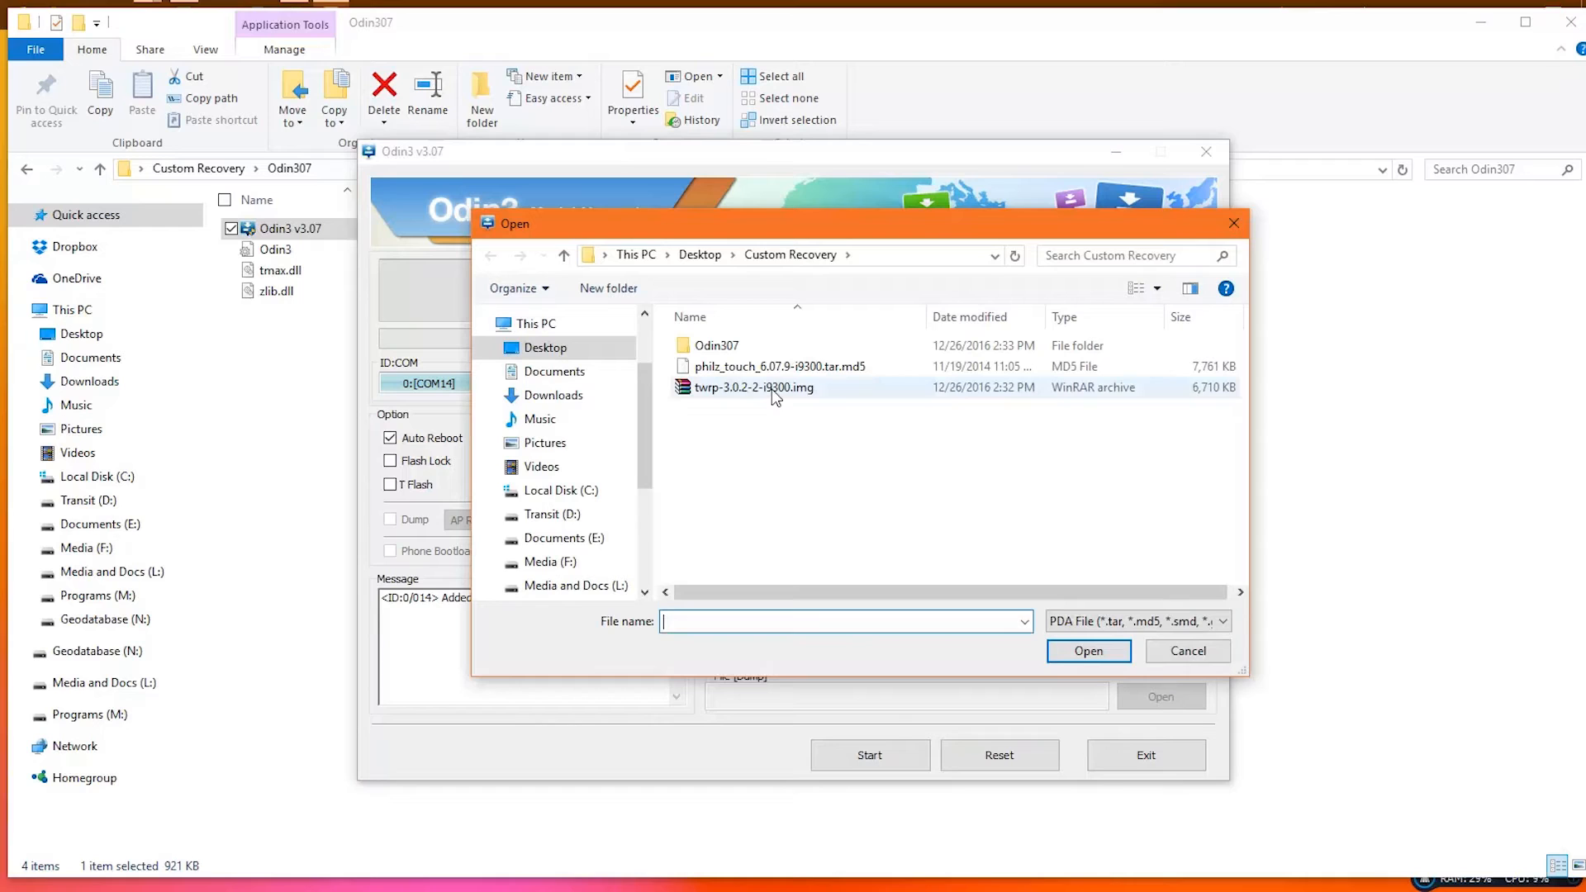
left_click(753, 387)
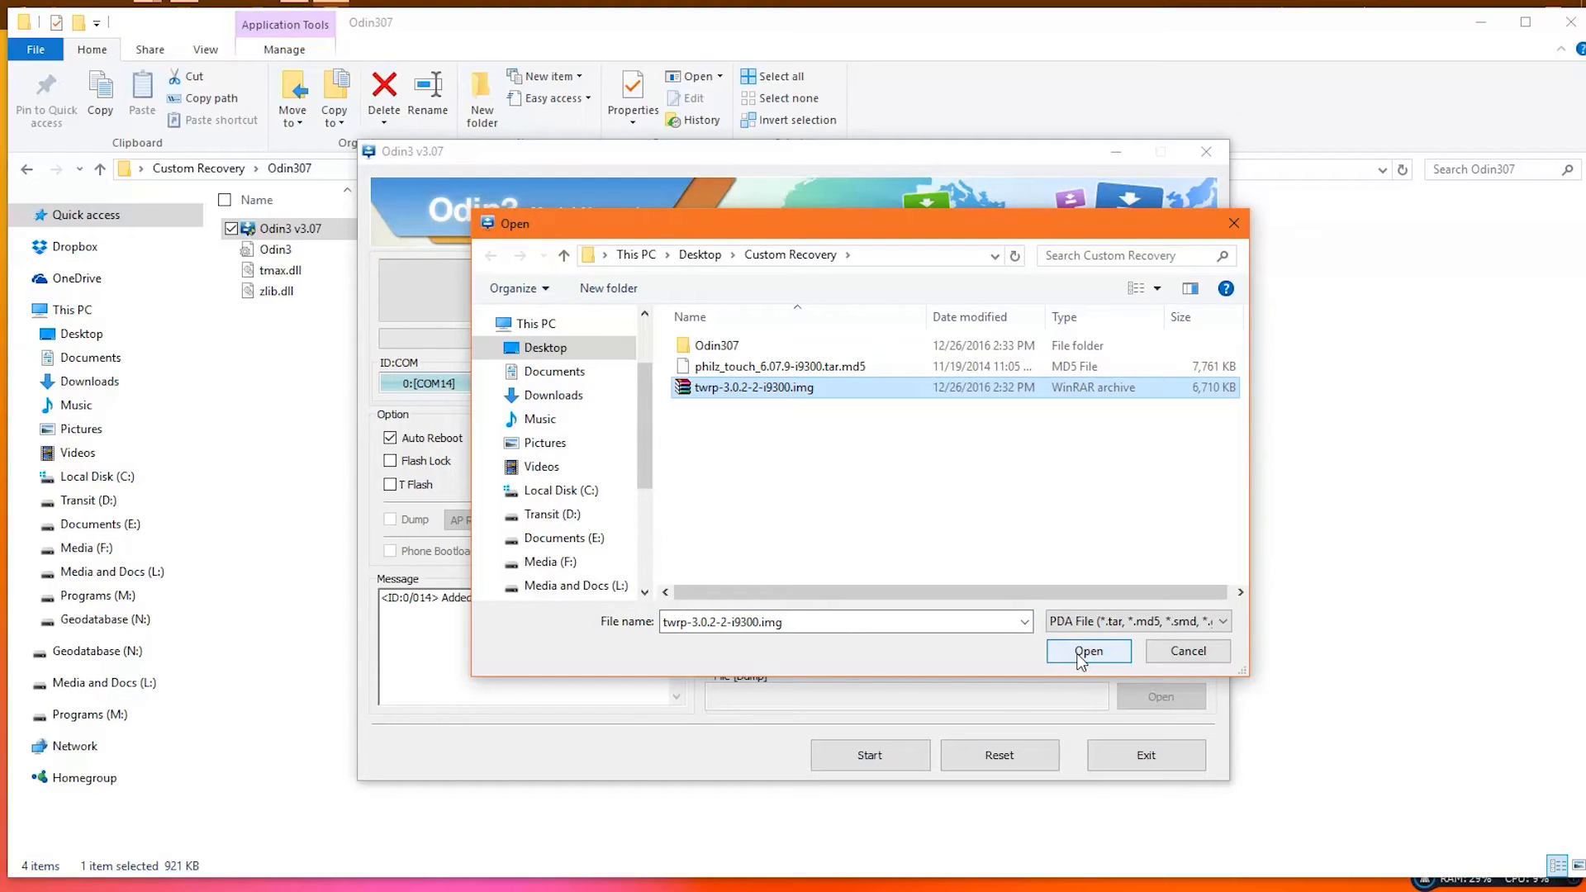
left_click(1087, 651)
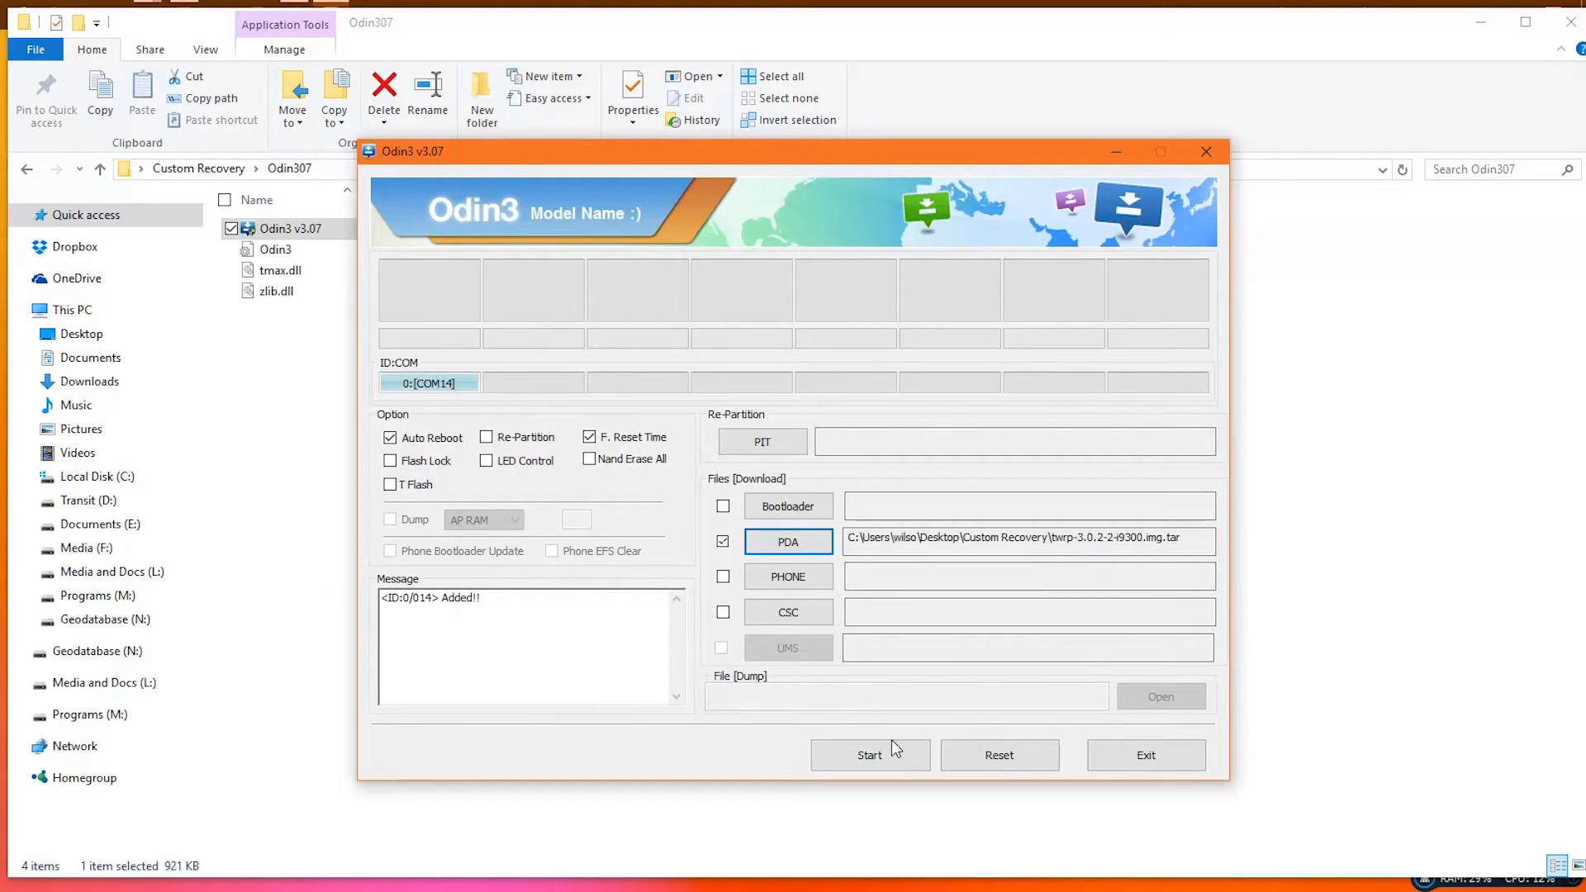
Step: Start flashing the recovery image to the phone until RECOVERY fills green
left_click(869, 755)
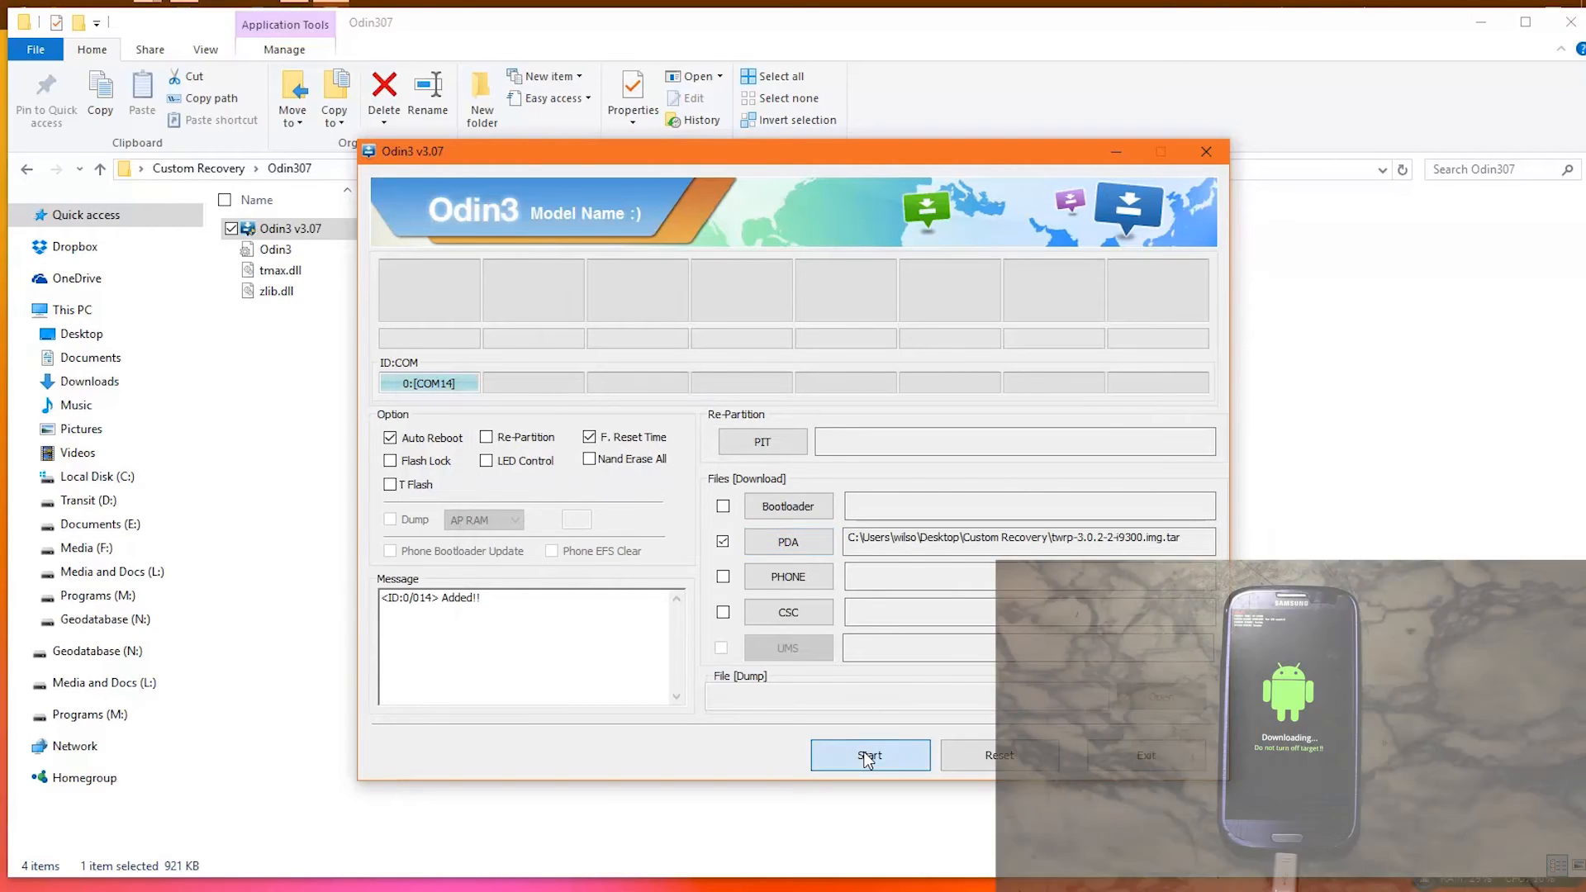
left_click(868, 755)
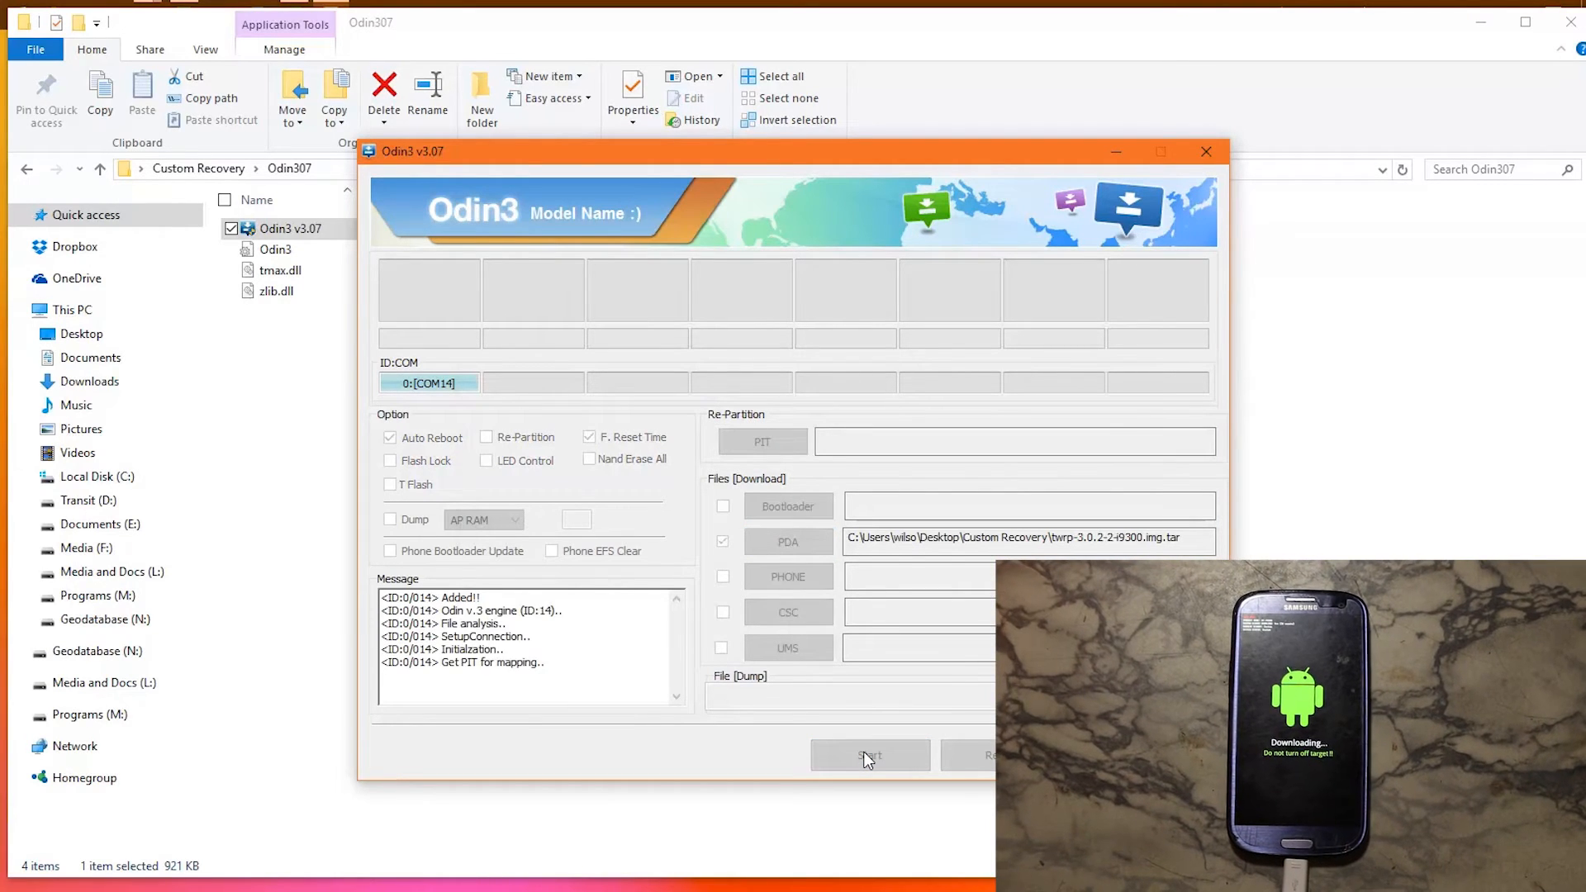
left_click(870, 756)
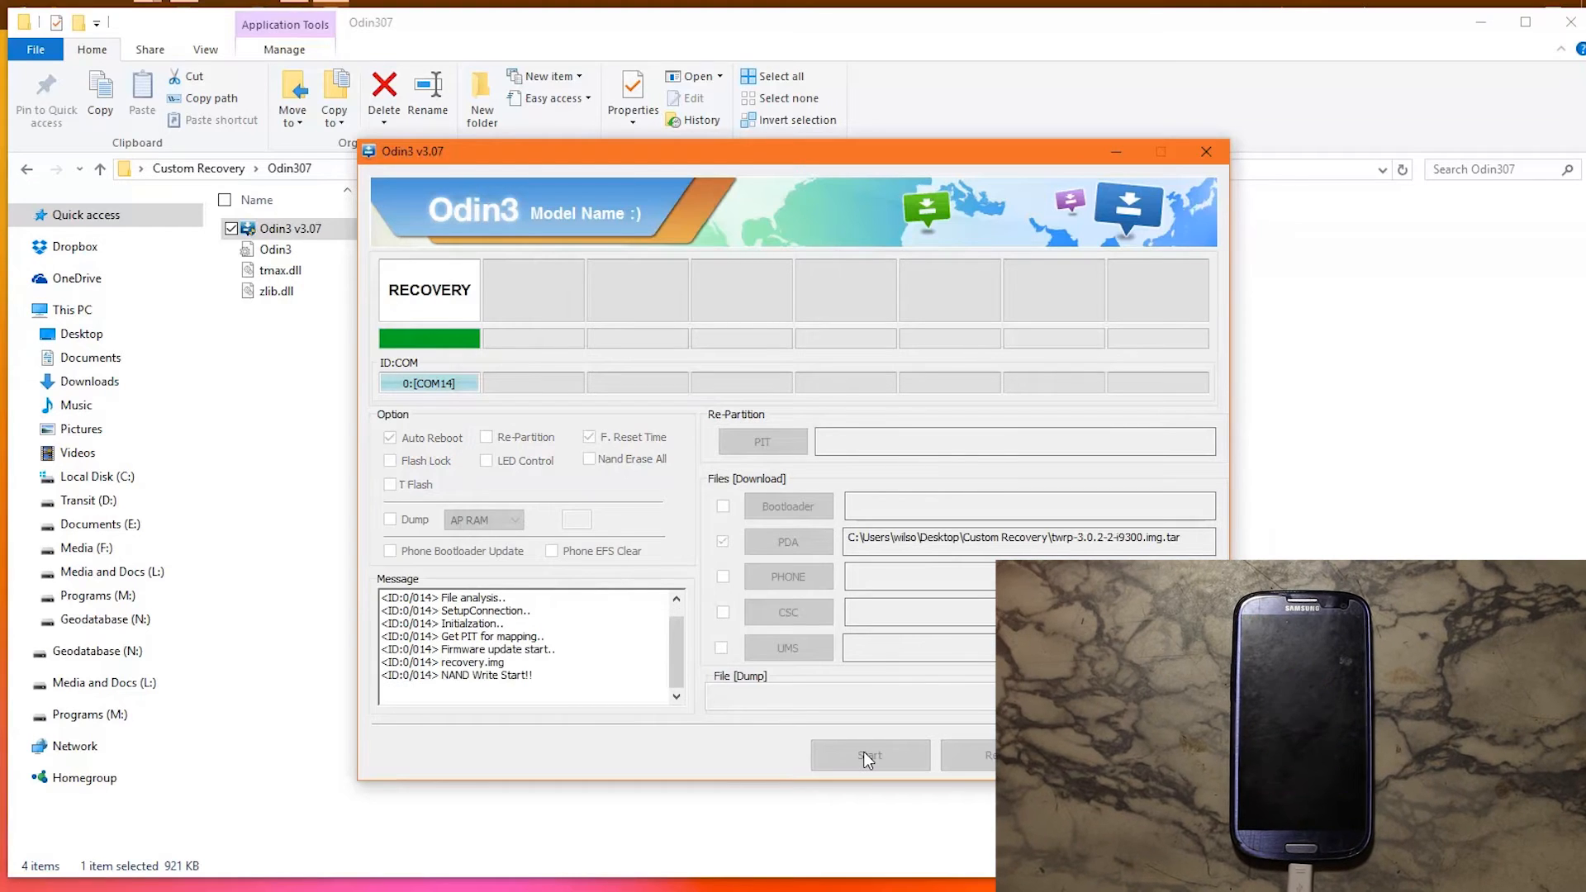